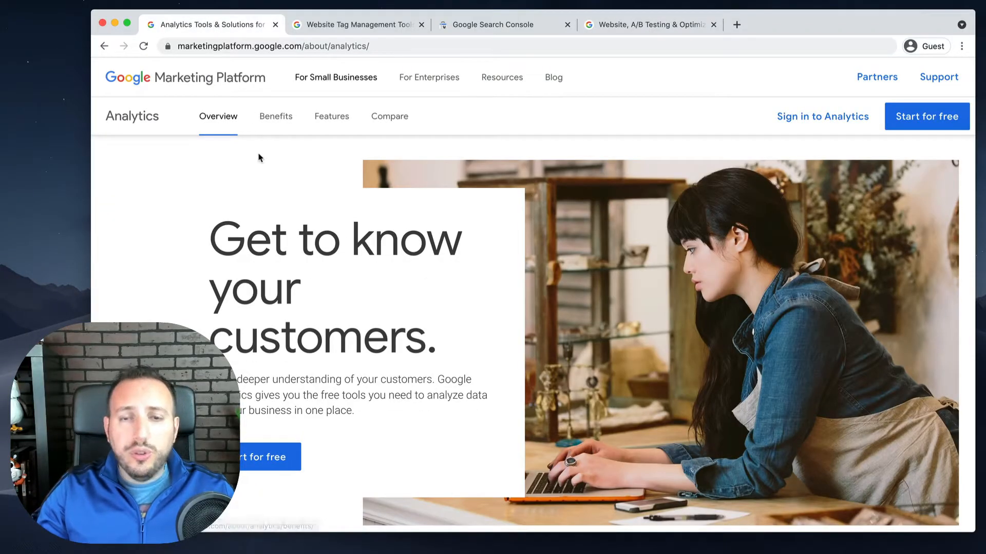
pyautogui.moveTo(267, 166)
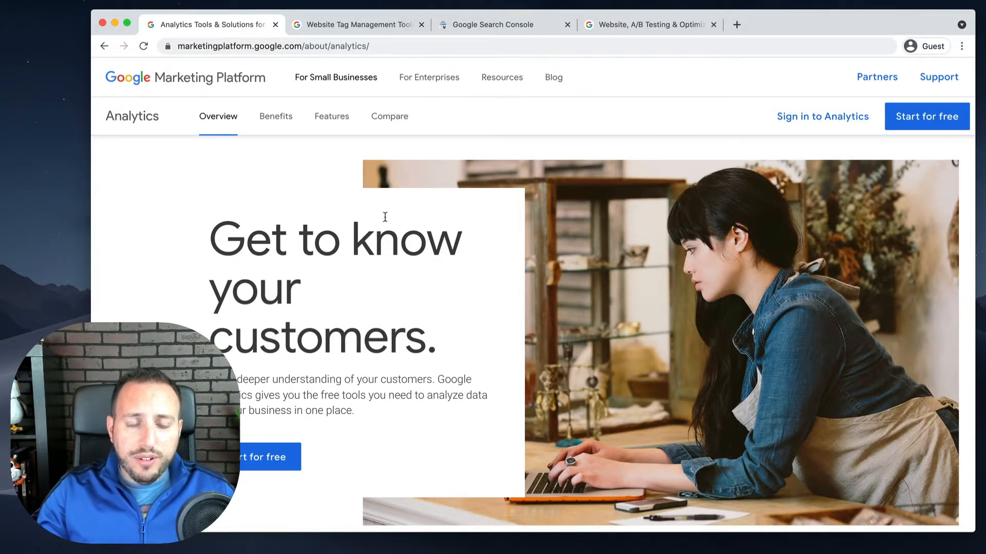
pyautogui.moveTo(577, 274)
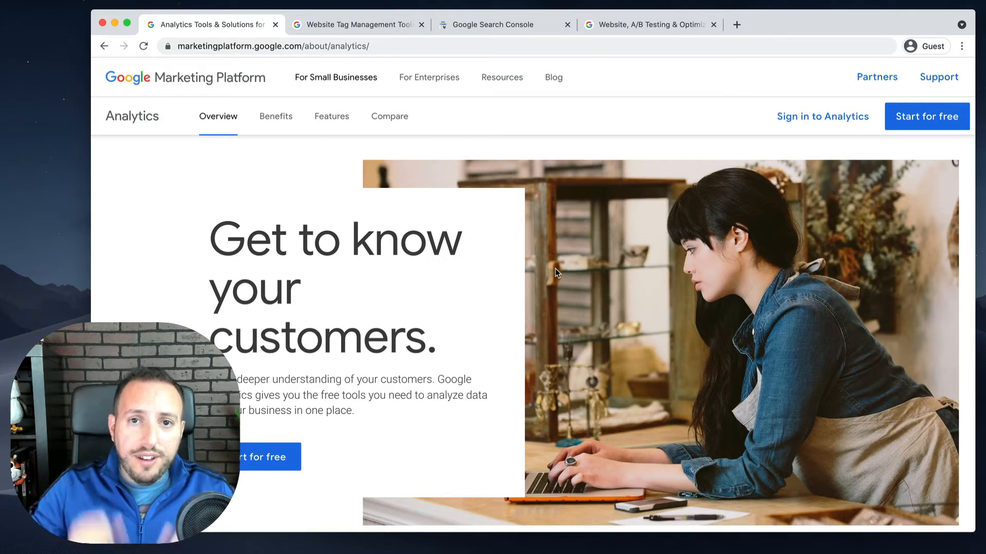
pyautogui.moveTo(483, 290)
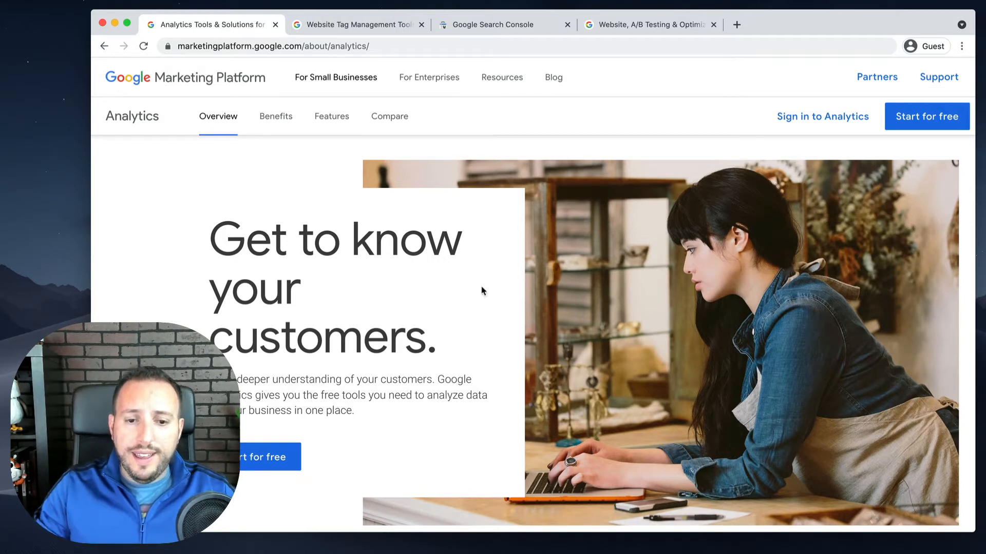
pyautogui.moveTo(495, 300)
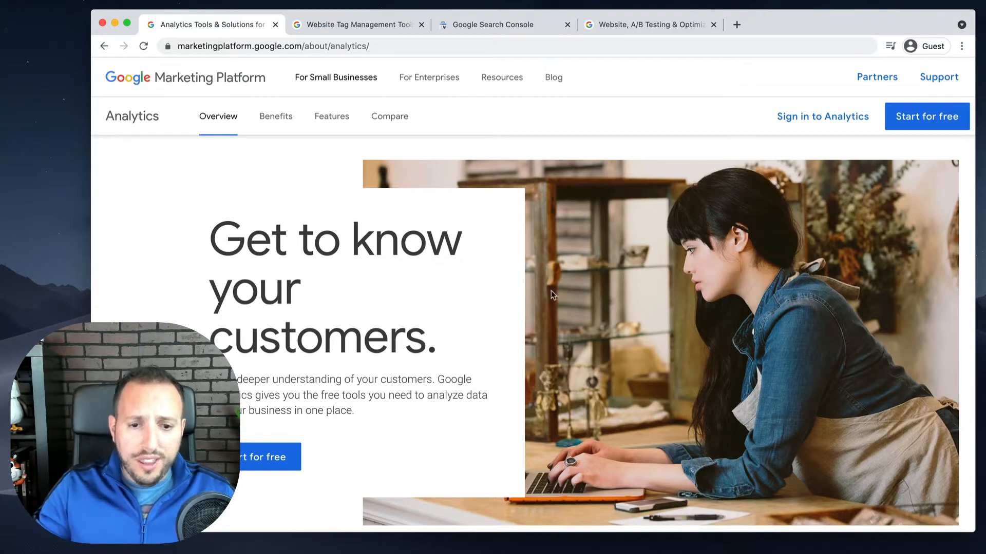
# Scroll through the current page, then show the Tag Manager 'Tag management made easy' overview tab.
pyautogui.scroll(-3)
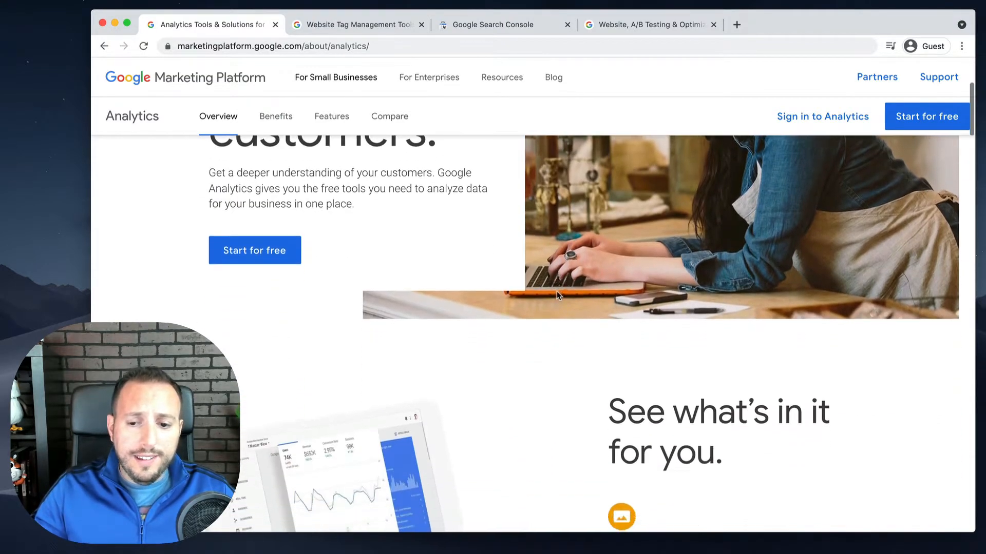
pyautogui.scroll(-3)
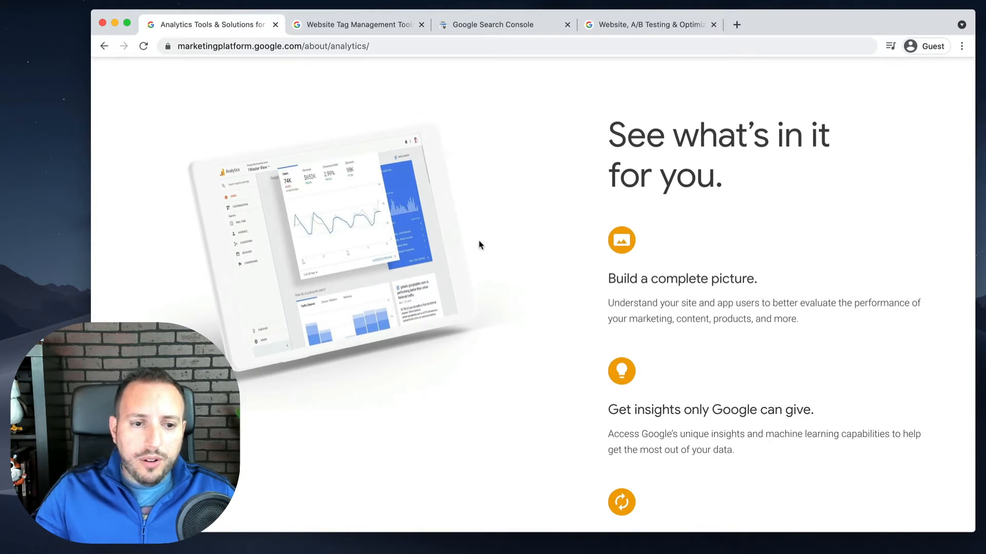
pyautogui.scroll(3)
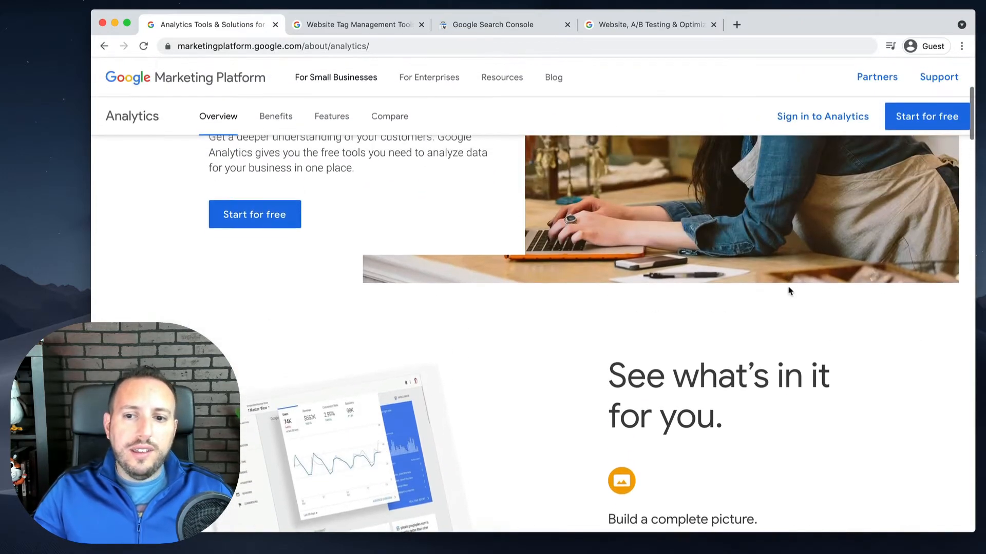
pyautogui.scroll(-3)
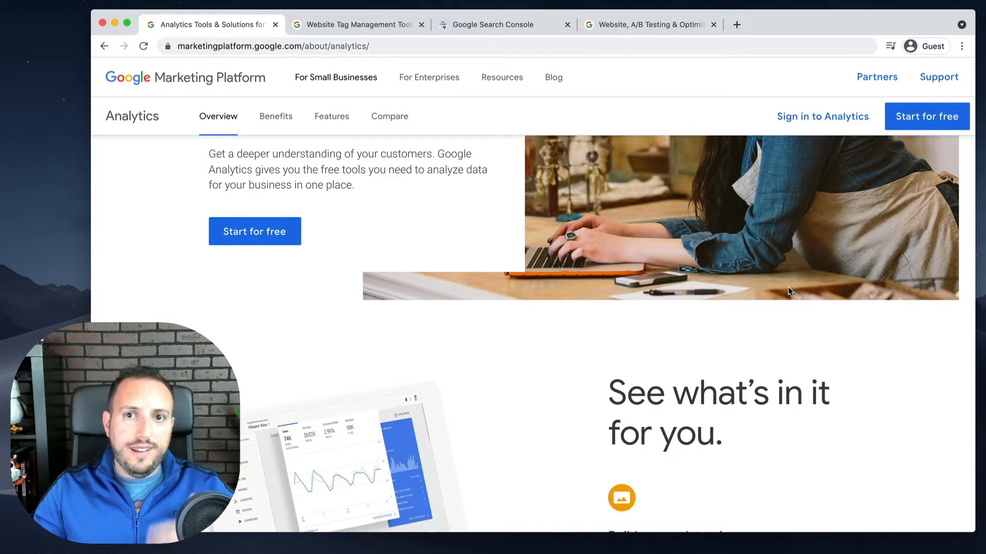
pyautogui.scroll(-3)
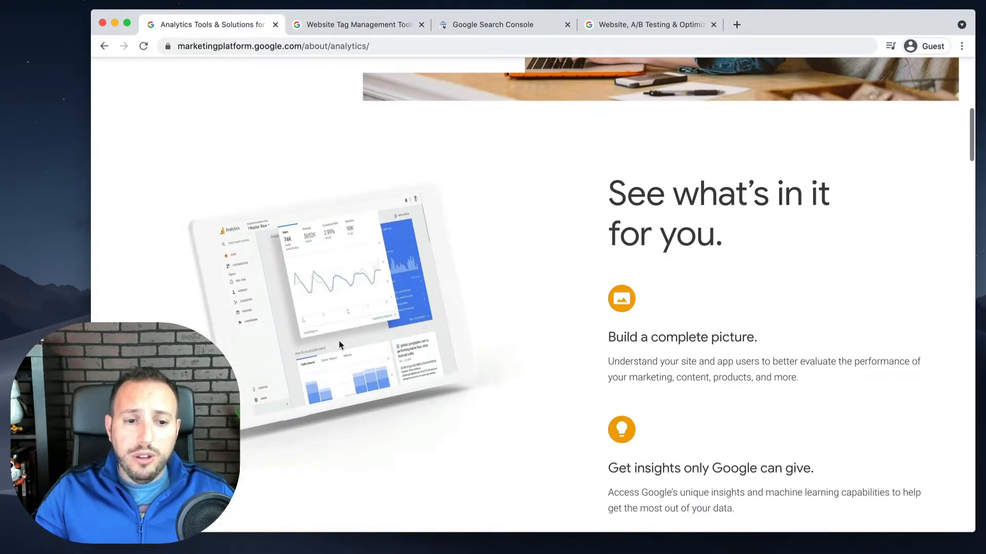
pyautogui.scroll(-3)
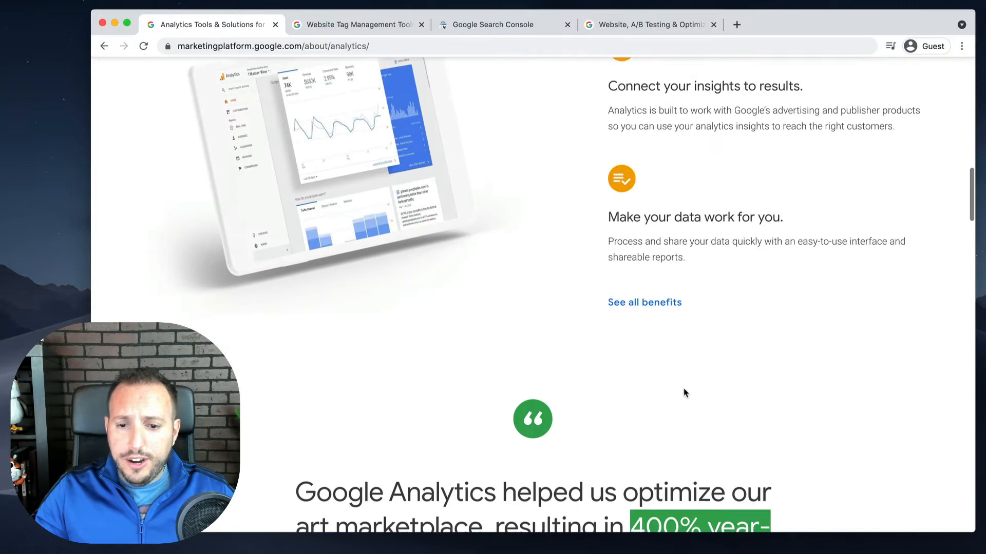
pyautogui.scroll(-3)
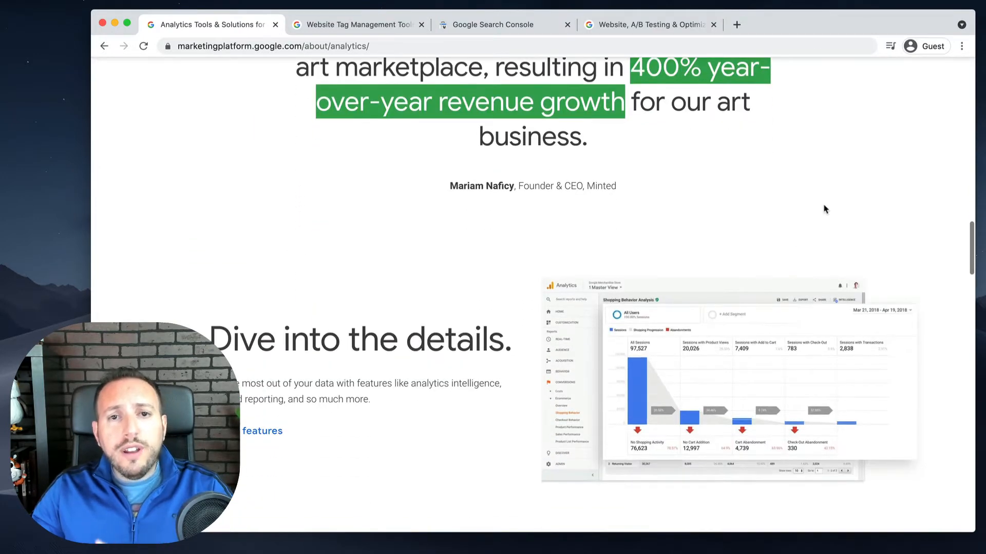
pyautogui.scroll(-3)
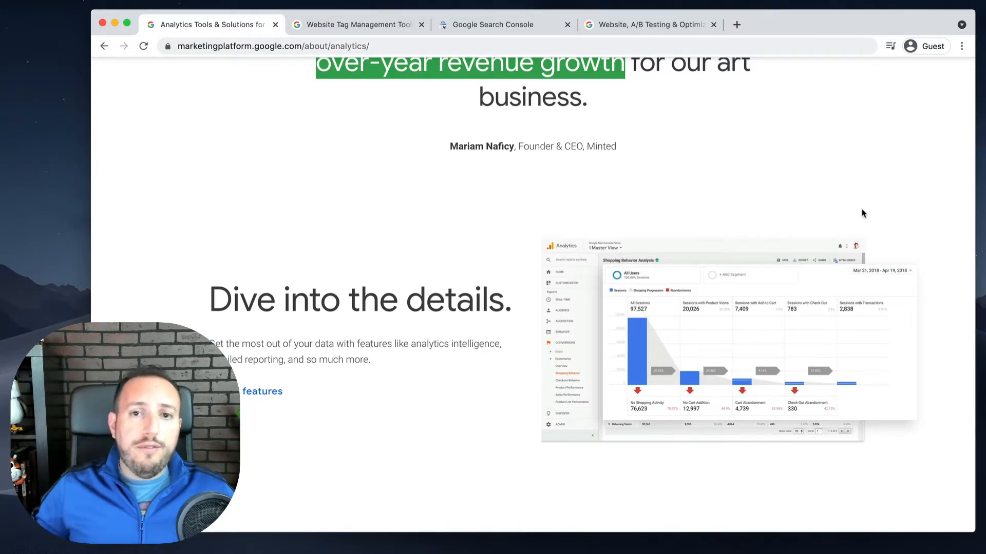
pyautogui.scroll(-3)
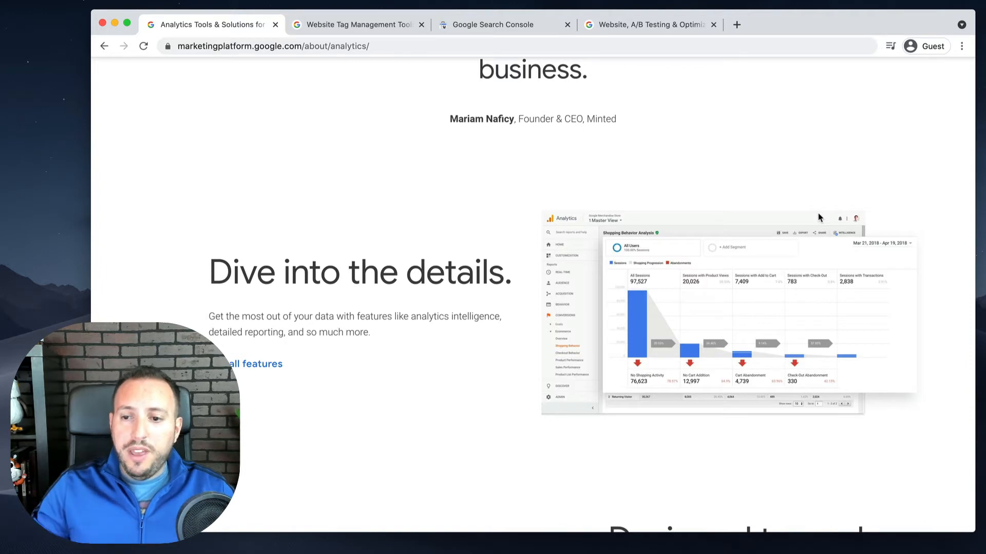
pyautogui.scroll(-3)
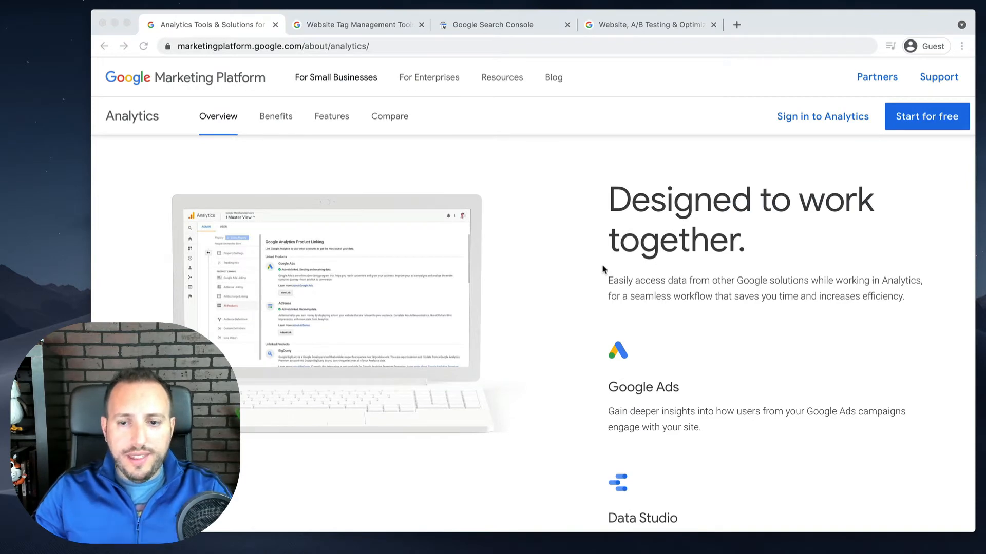
pyautogui.moveTo(829, 251)
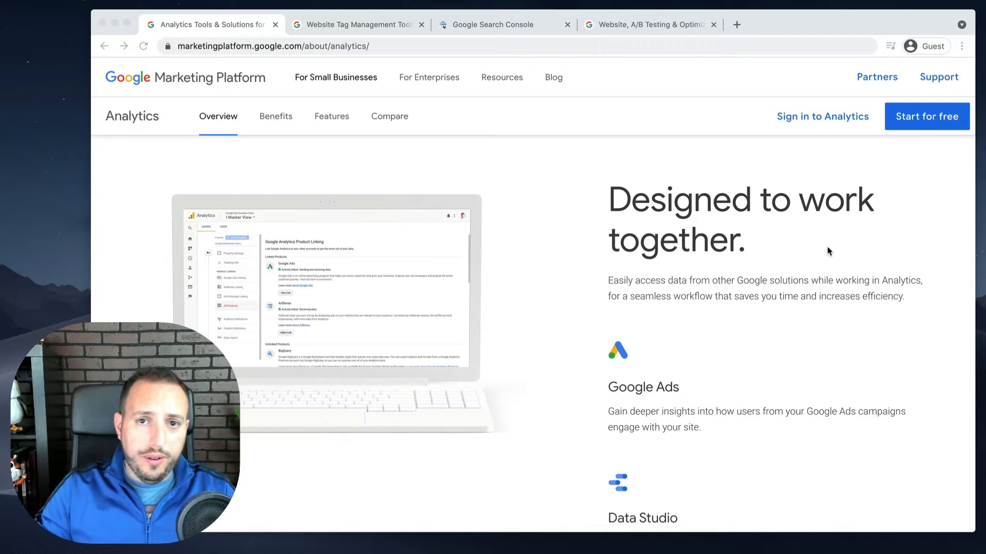
pyautogui.scroll(-3)
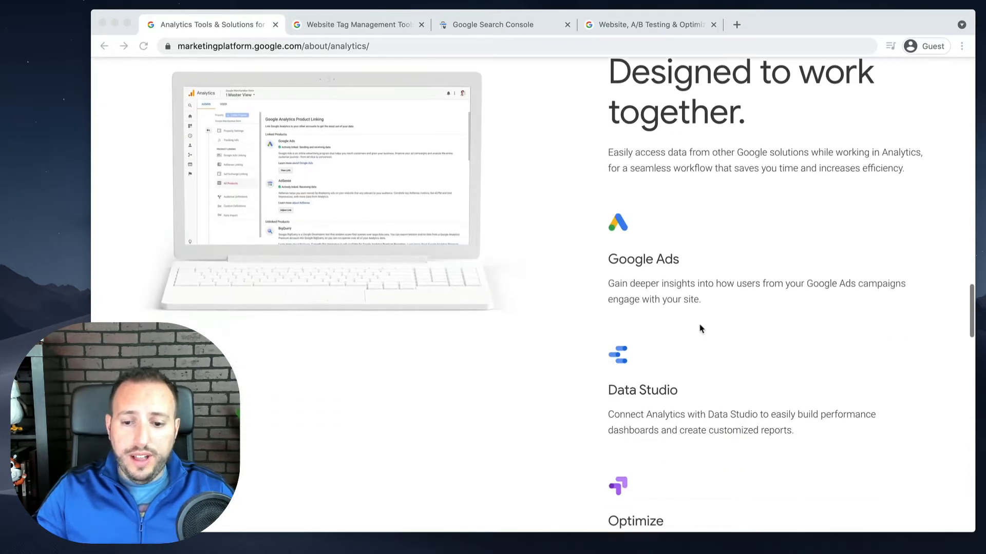
pyautogui.scroll(-3)
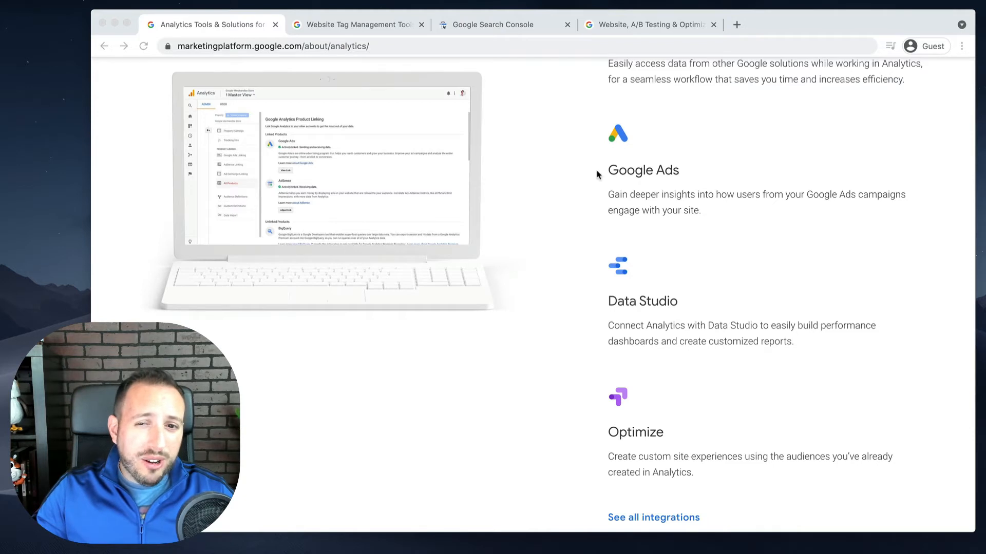
pyautogui.moveTo(756, 305)
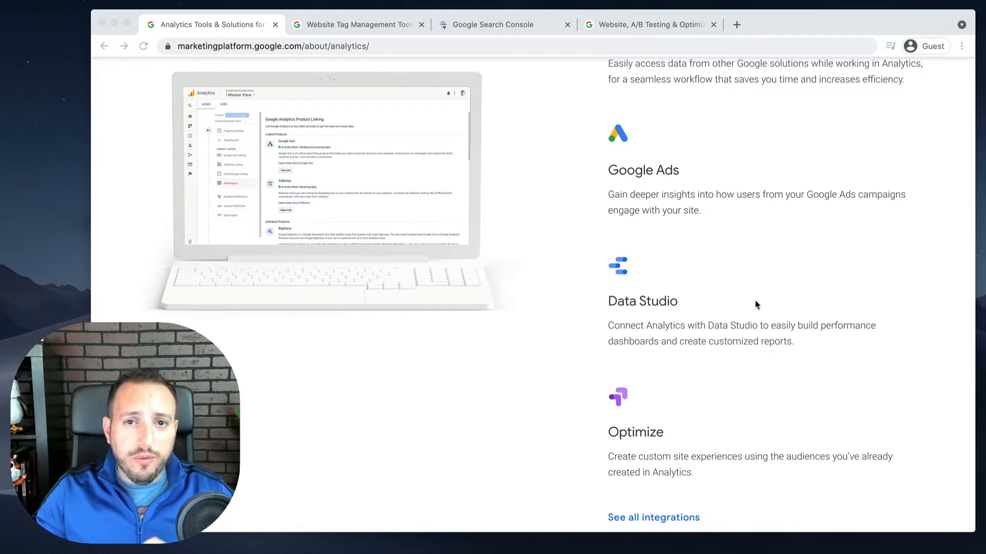
pyautogui.scroll(-3)
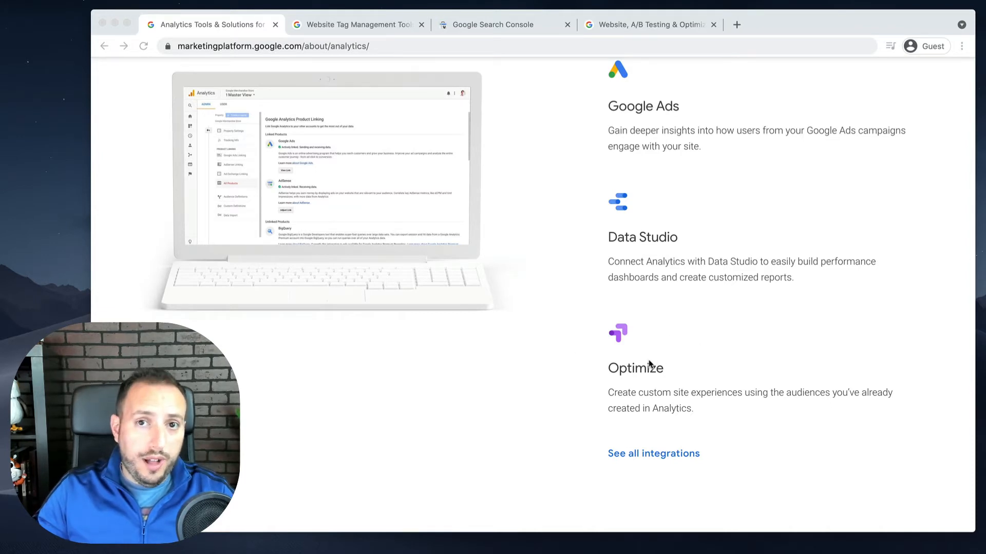
pyautogui.scroll(-3)
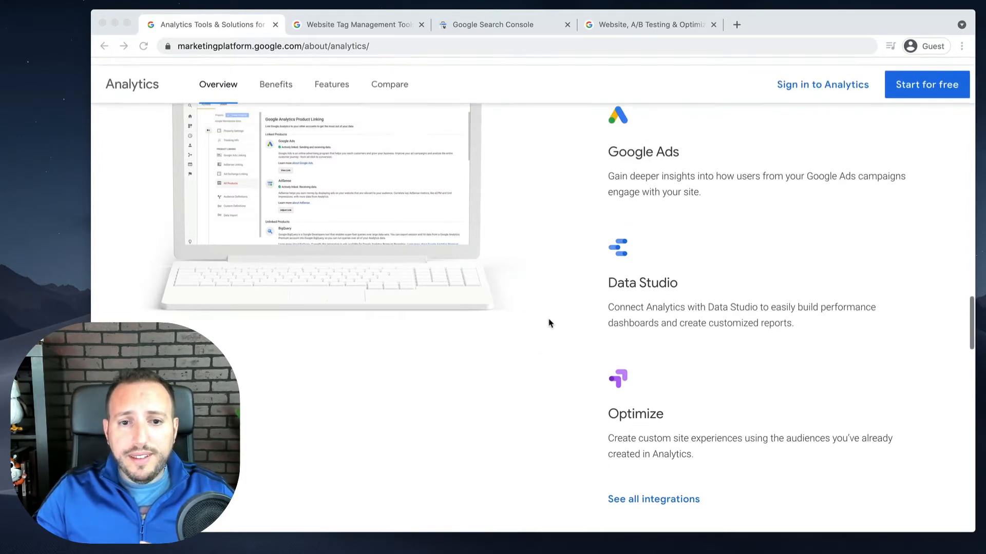
pyautogui.scroll(3)
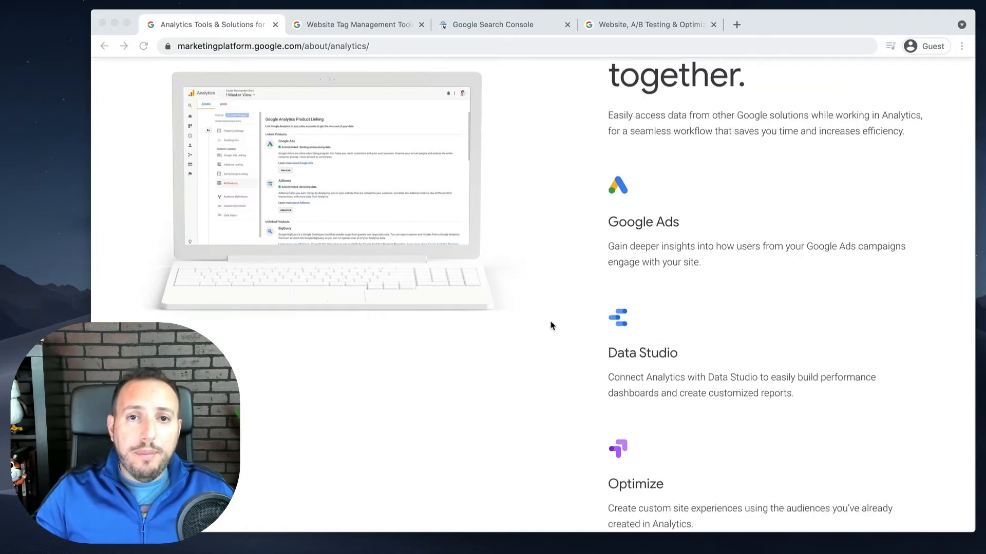
pyautogui.moveTo(554, 327)
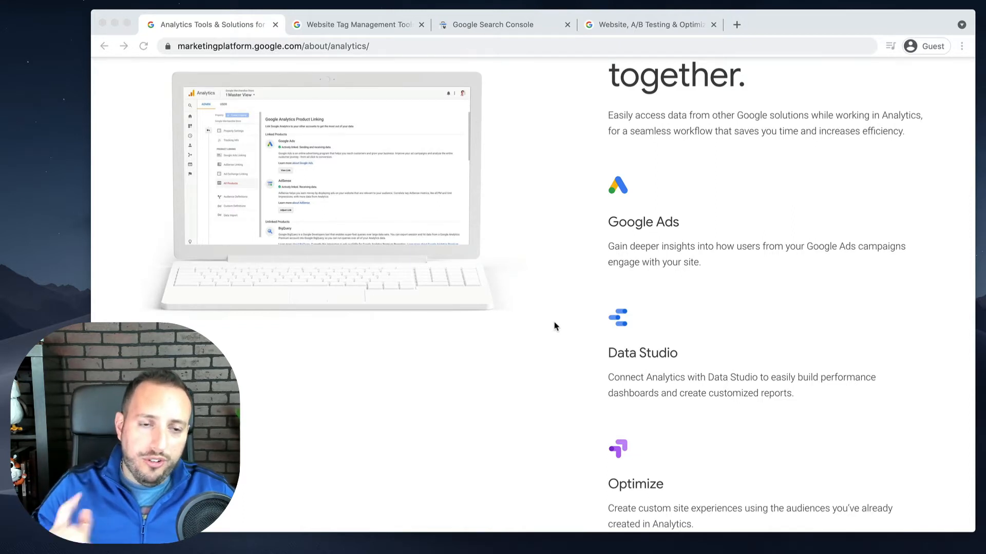
pyautogui.click(355, 25)
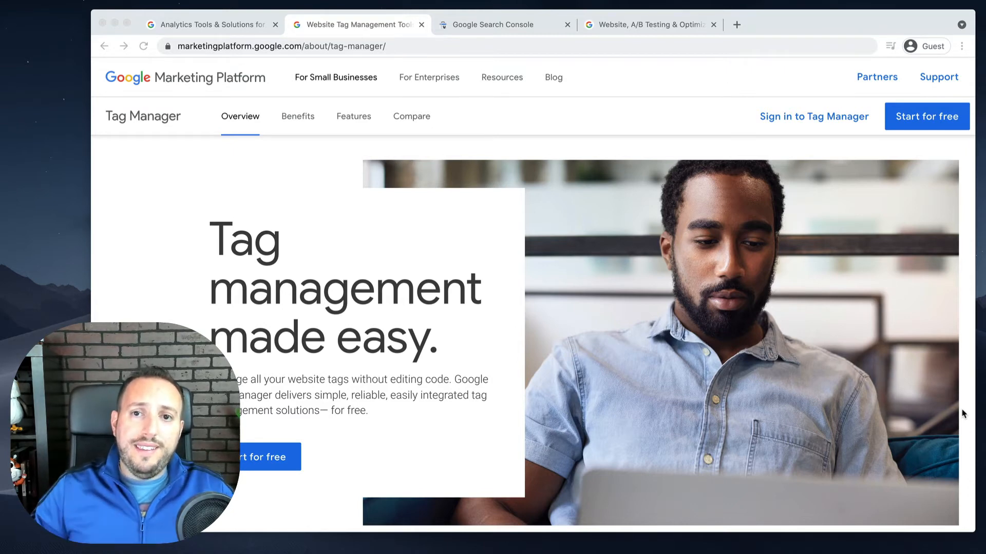
# Show the Search Console tab headed 'Improve your performance on Google Search'.
pyautogui.click(496, 24)
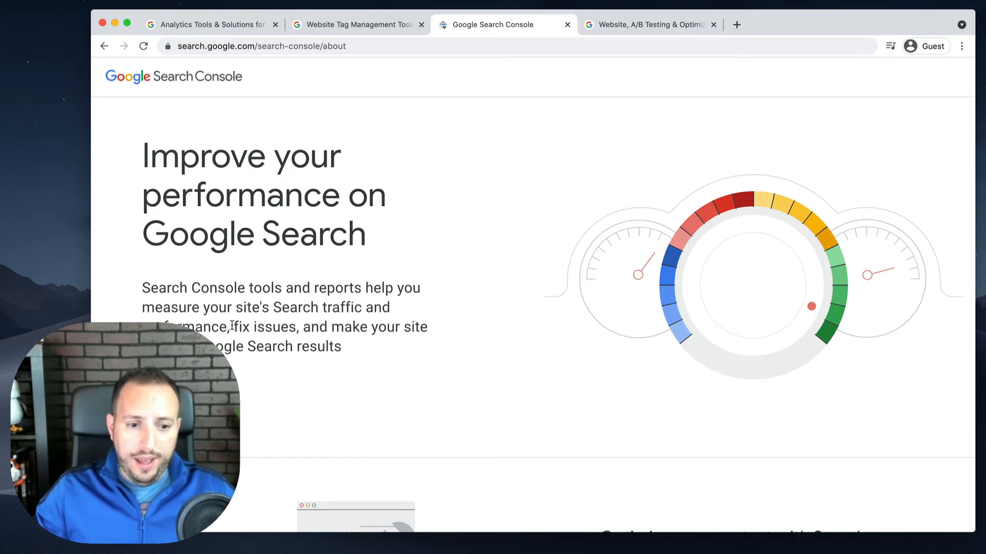
pyautogui.doubleClick(264, 327)
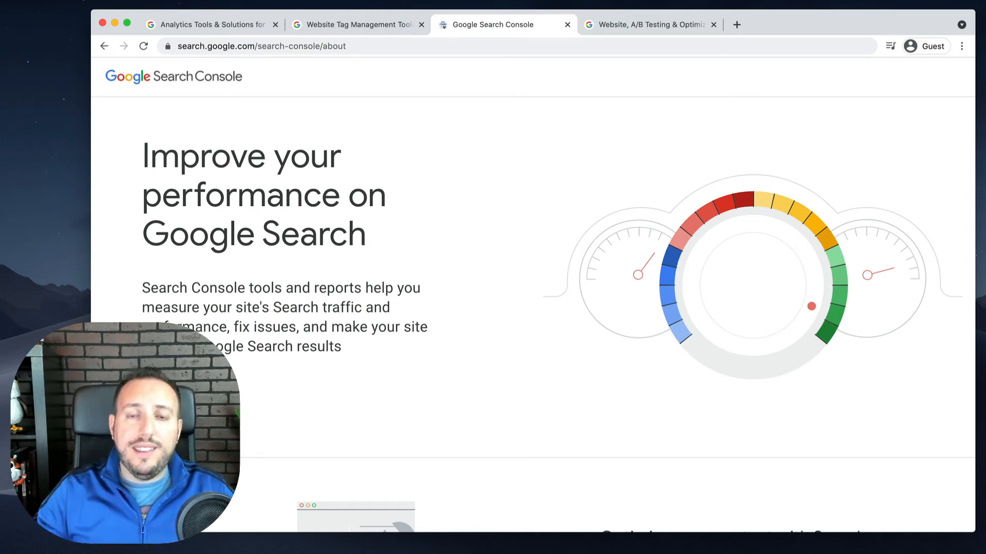
# Switch to the Optimize tab and scroll to 'How Optimize can help your website'.
pyautogui.click(647, 25)
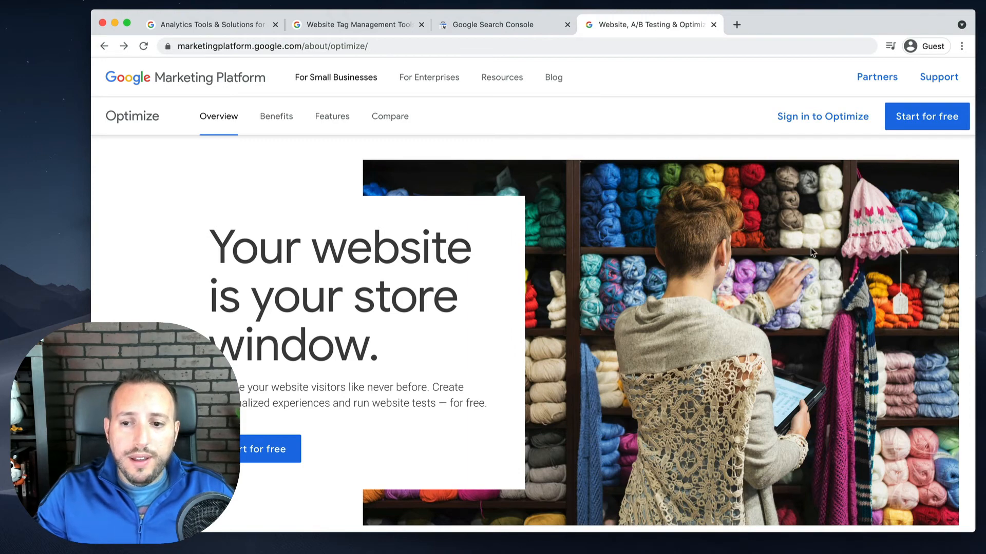
pyautogui.scroll(-3)
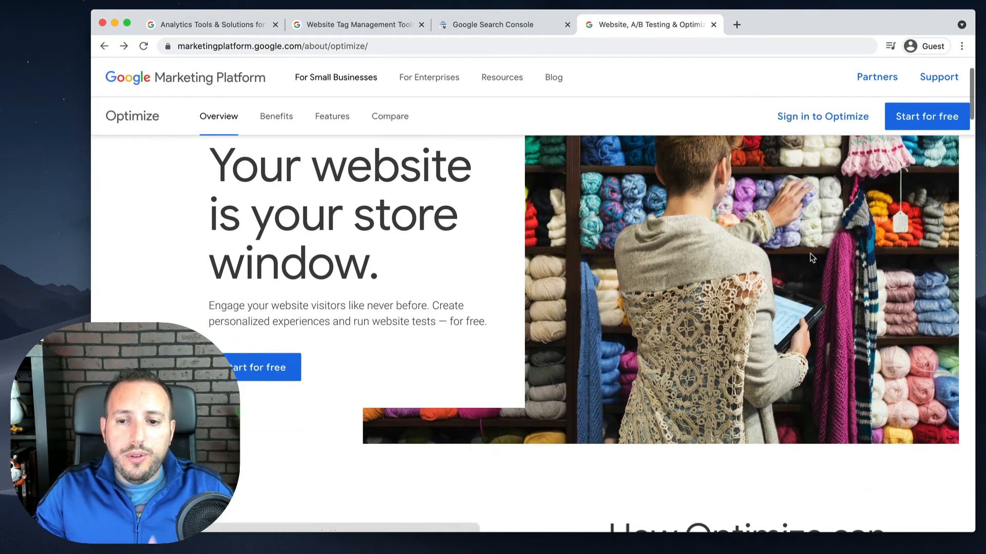
pyautogui.scroll(-3)
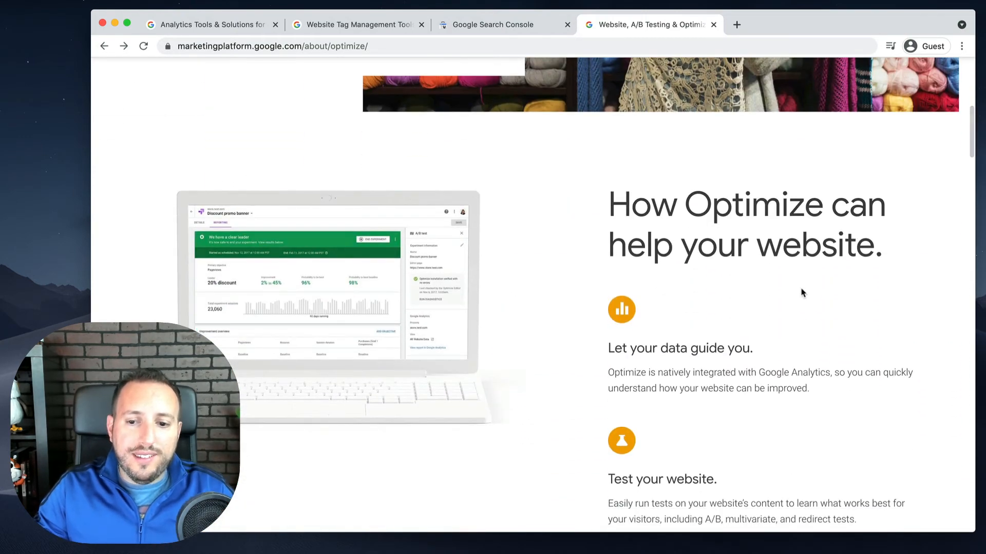
pyautogui.scroll(-3)
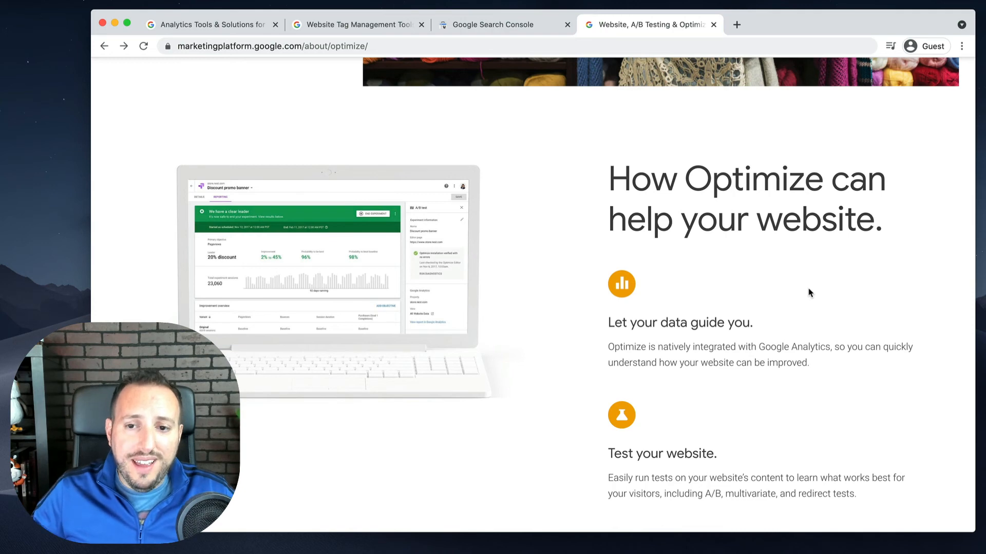
pyautogui.scroll(-3)
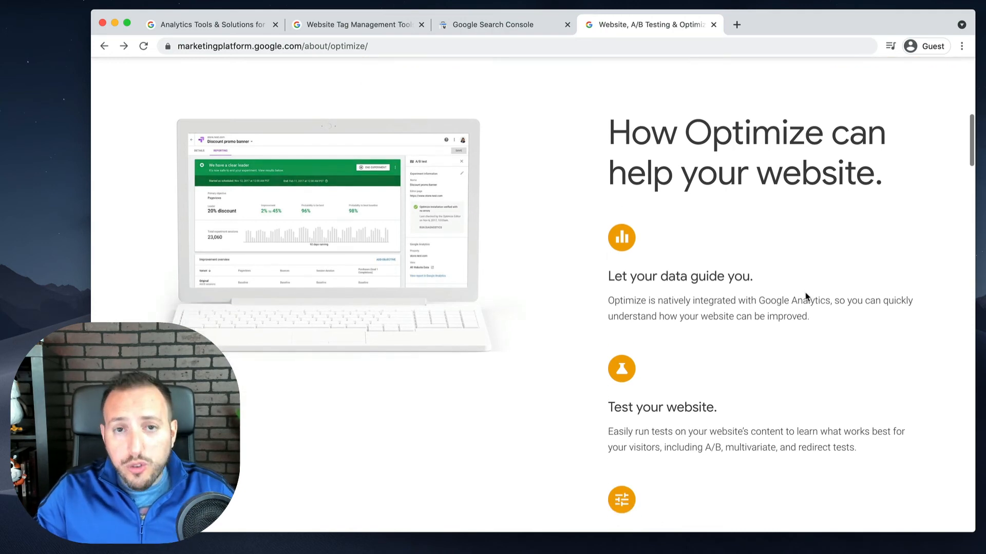
pyautogui.scroll(-3)
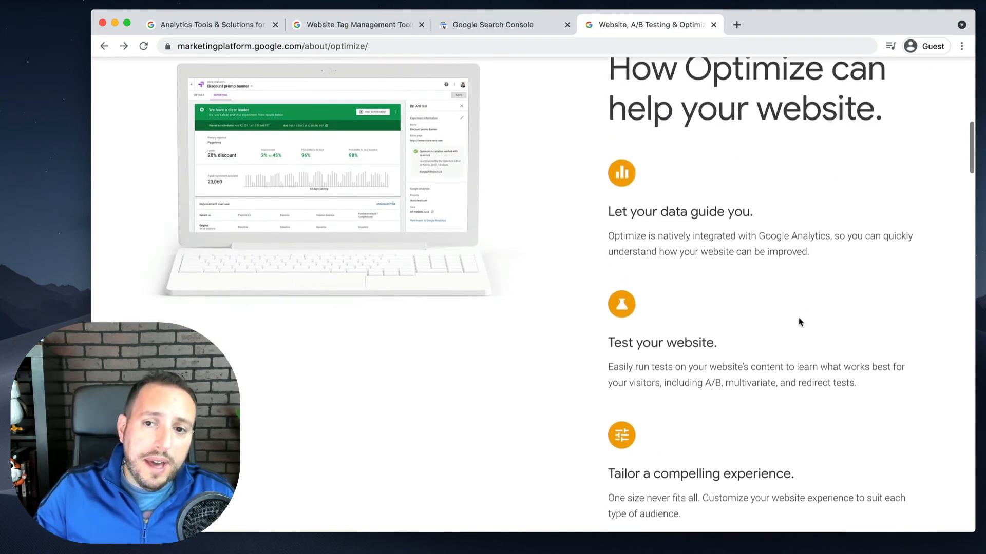